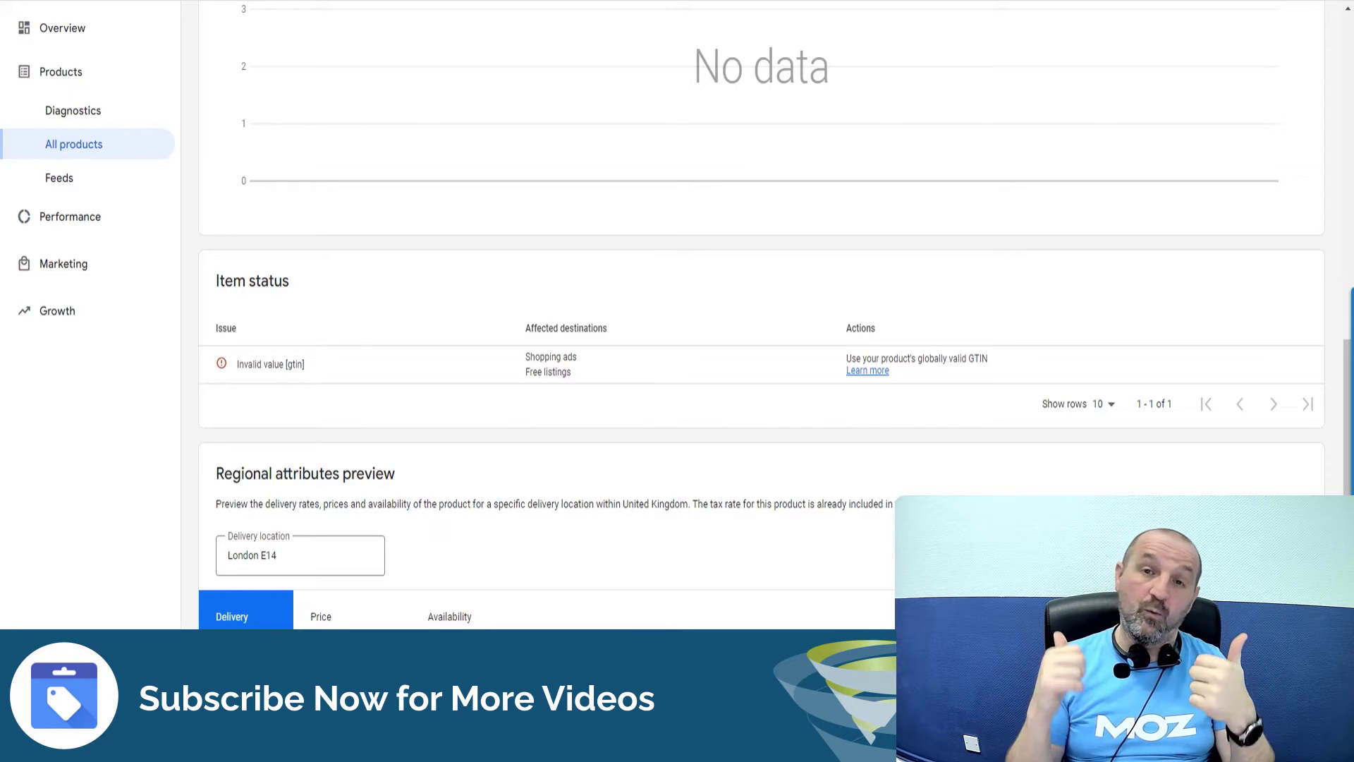
pyautogui.click(231, 617)
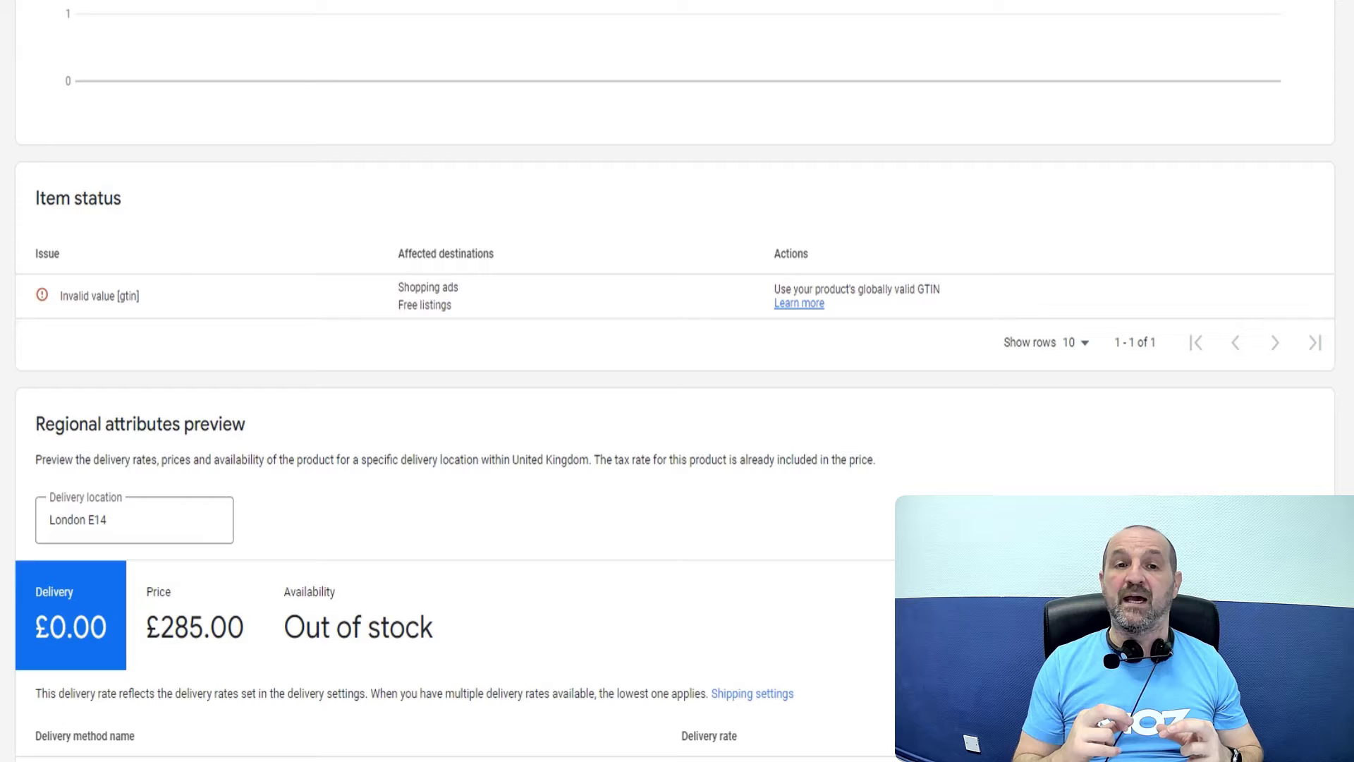
pyautogui.scroll(-3)
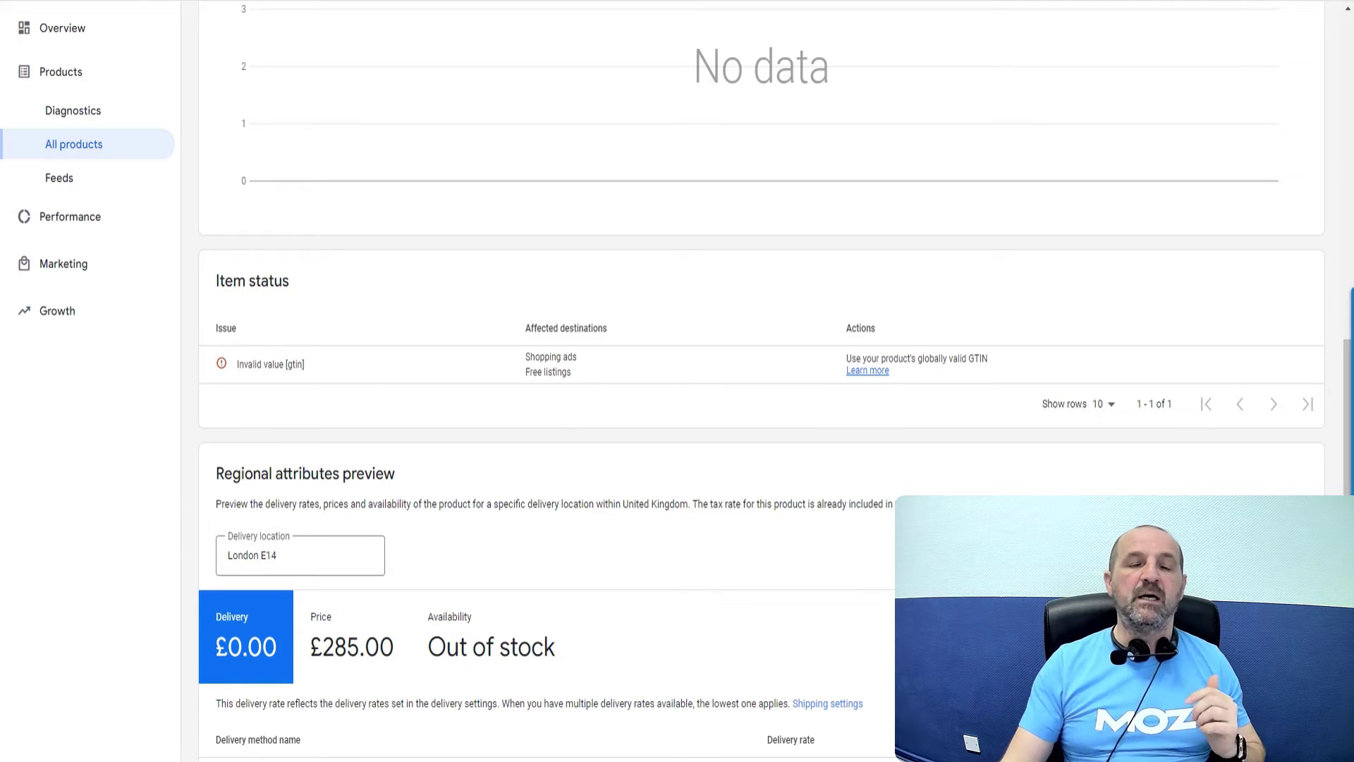
pyautogui.scroll(-3)
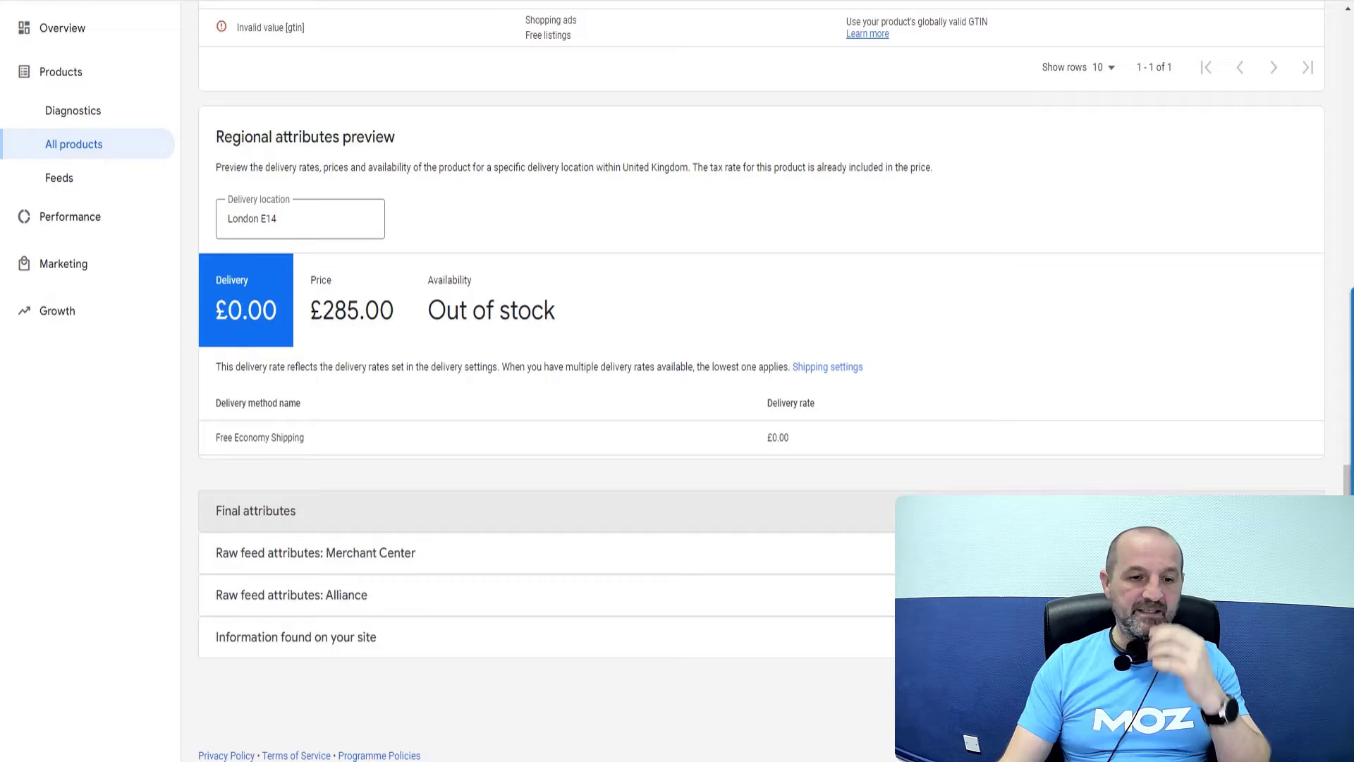
pyautogui.click(291, 594)
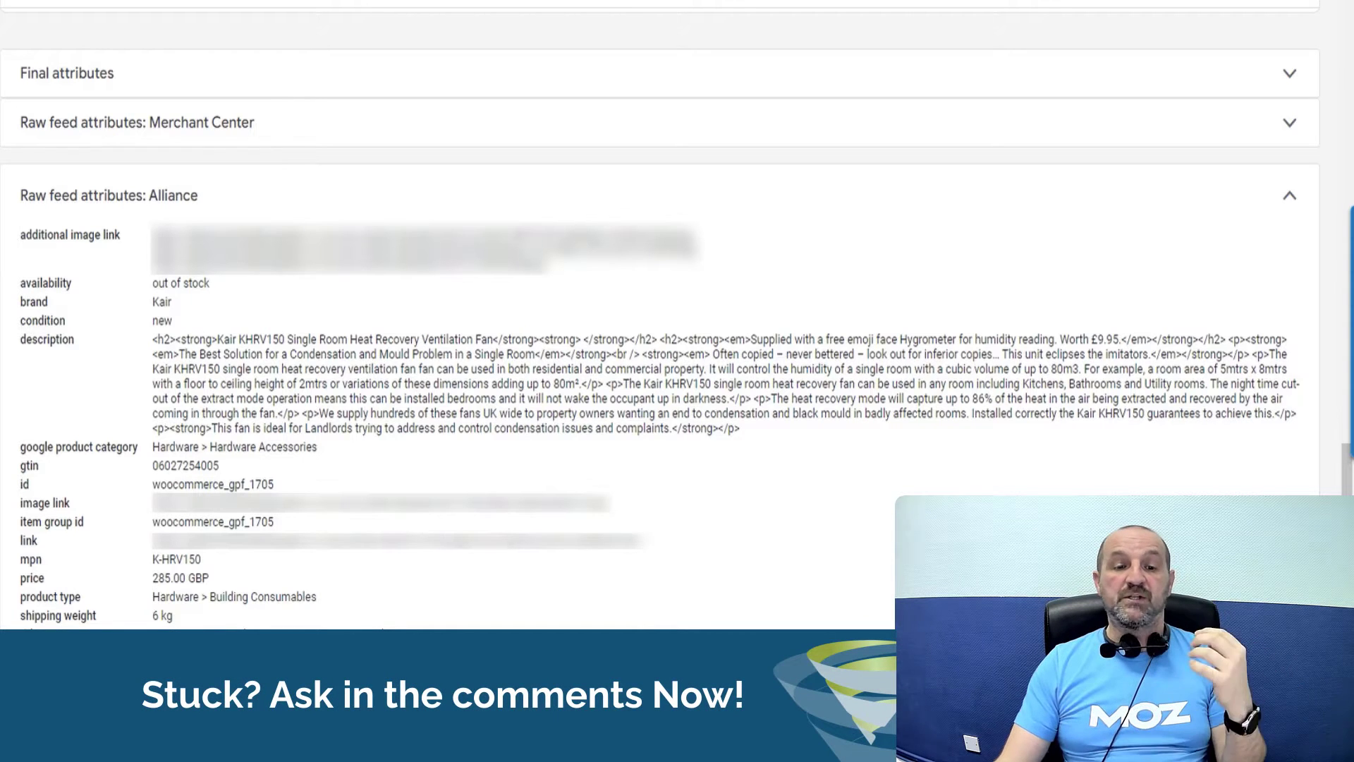
pyautogui.doubleClick(185, 464)
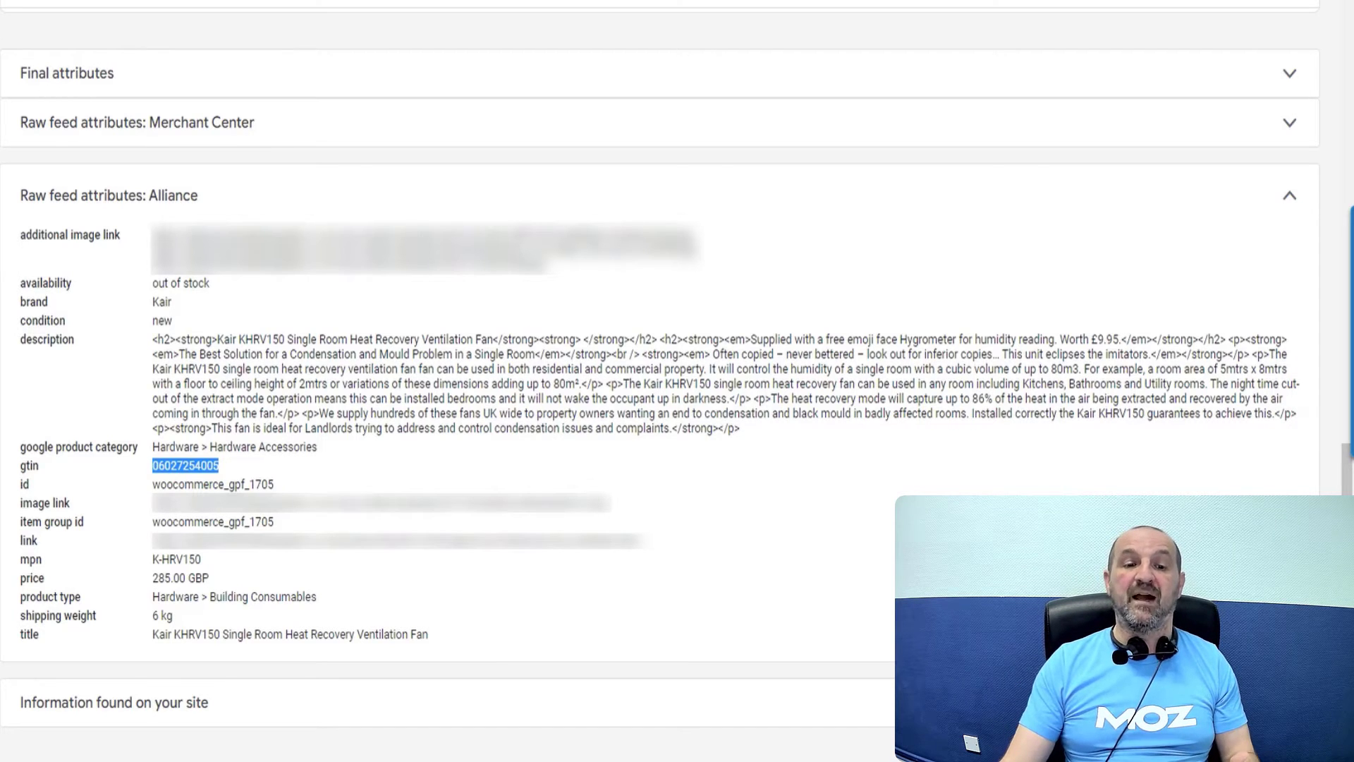
pyautogui.scroll(3)
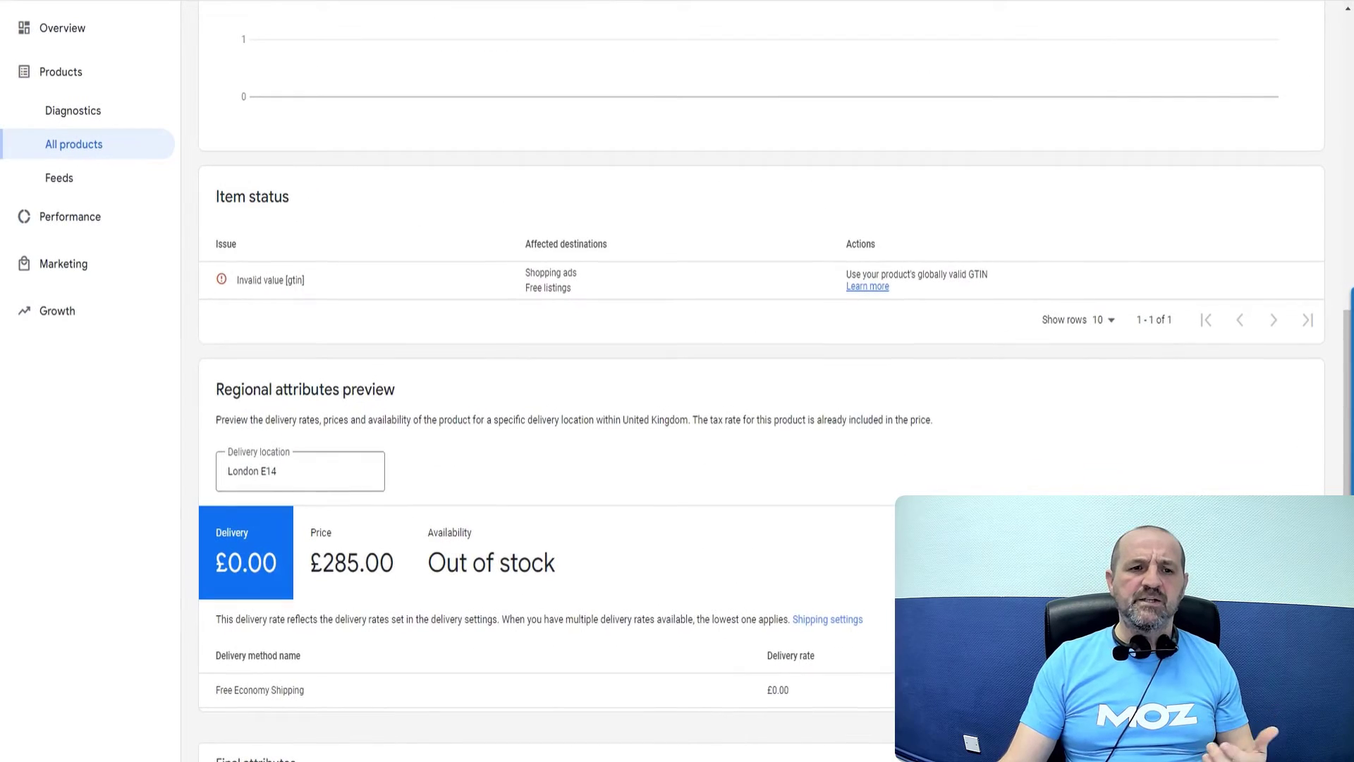
pyautogui.scroll(-3)
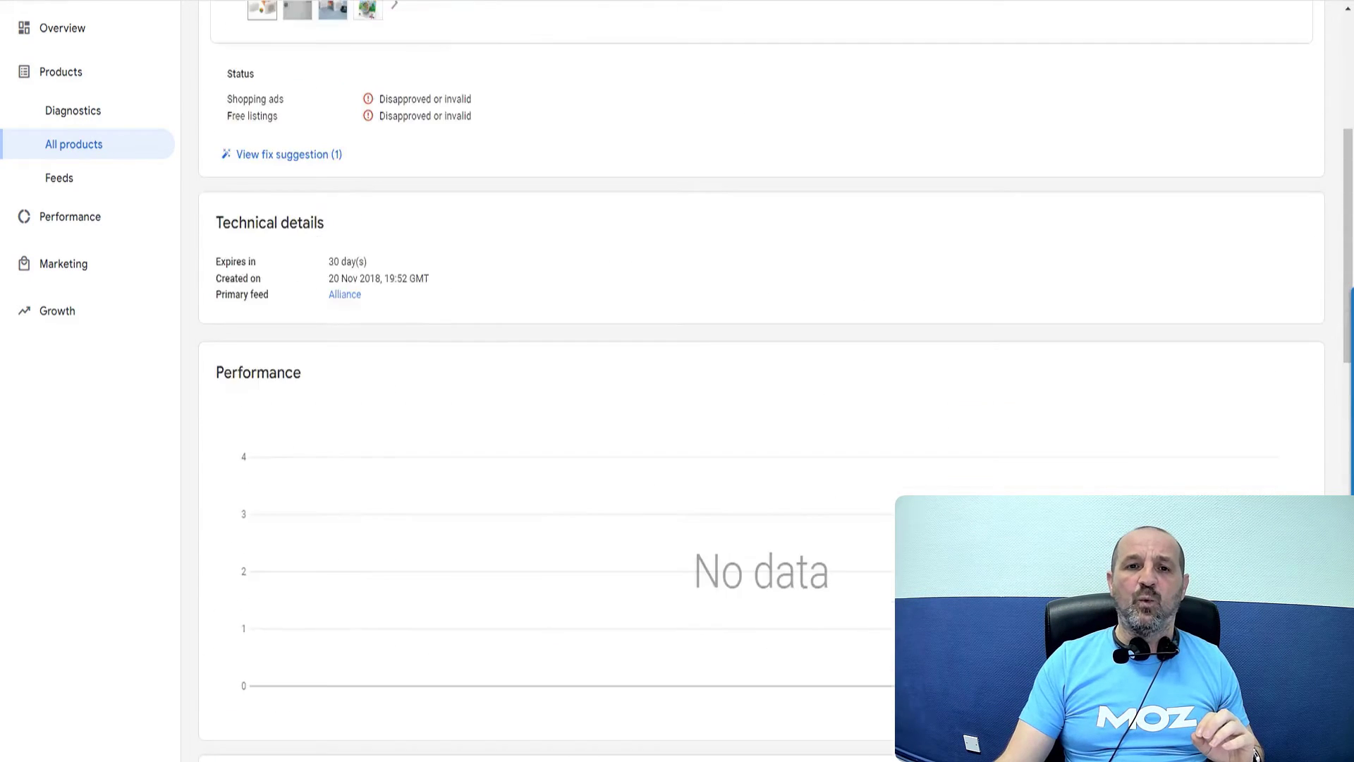
pyautogui.scroll(3)
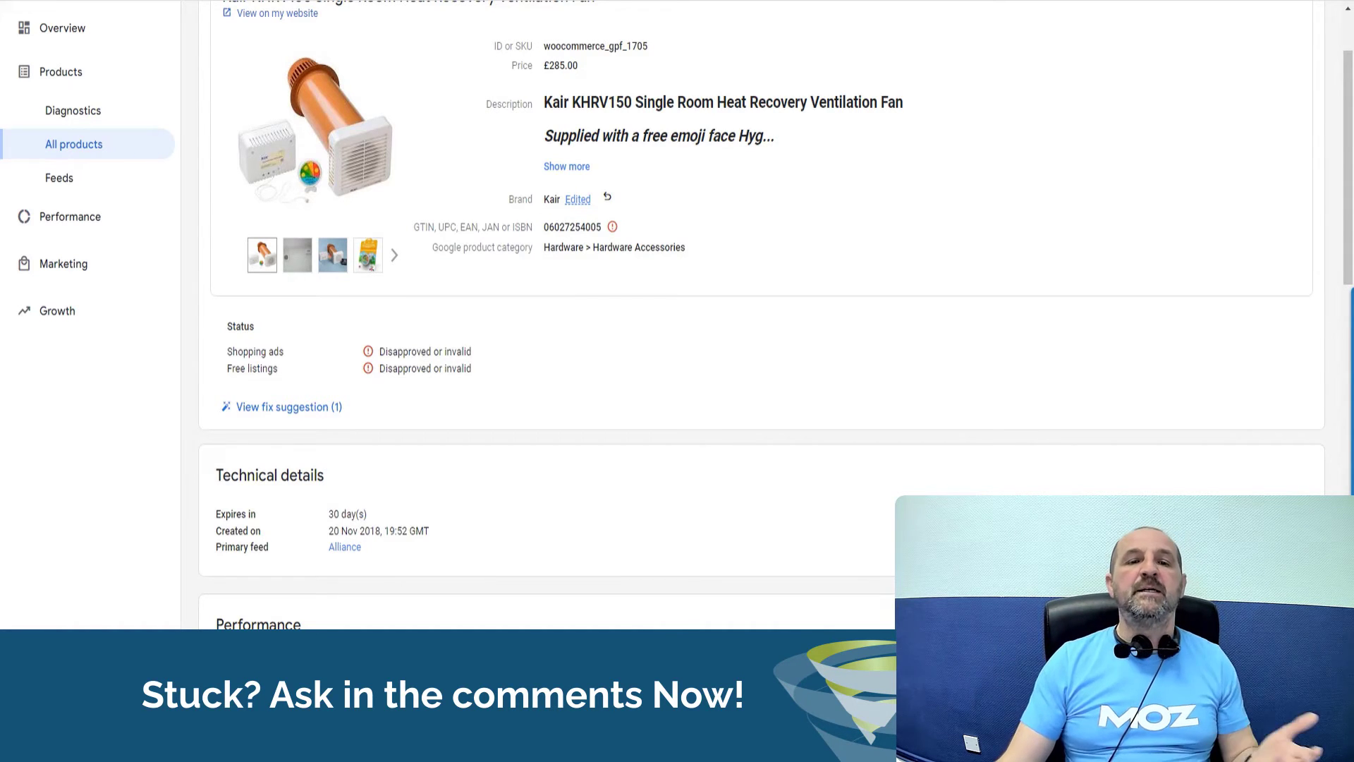
pyautogui.scroll(-3)
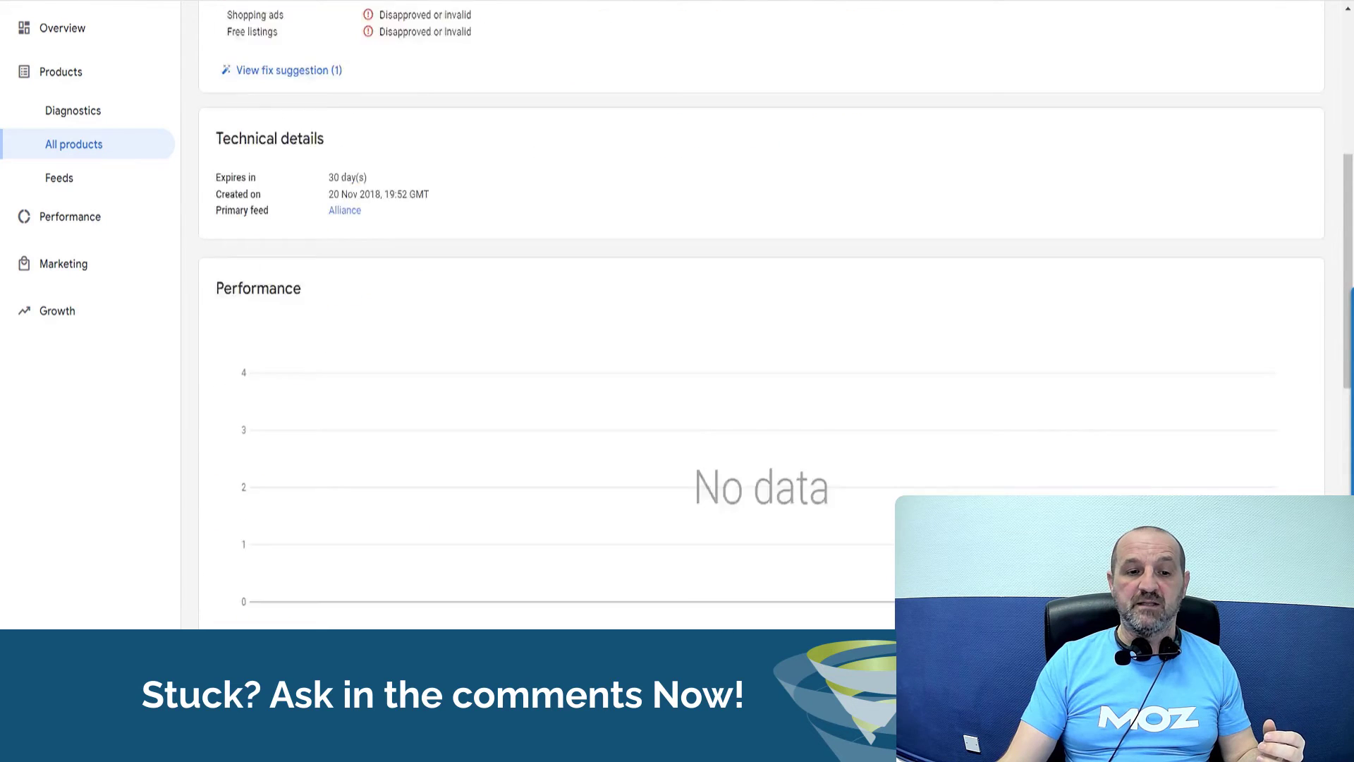
pyautogui.scroll(-3)
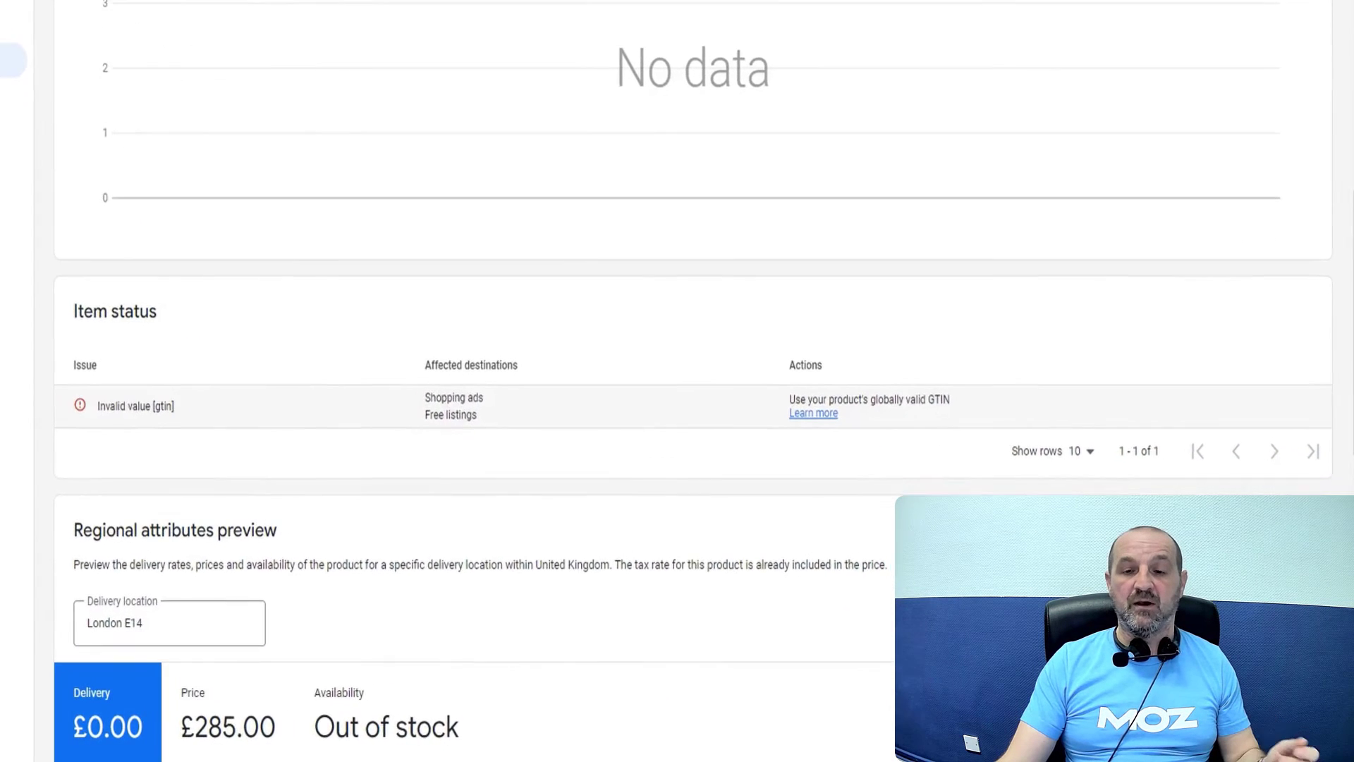
pyautogui.scroll(-3)
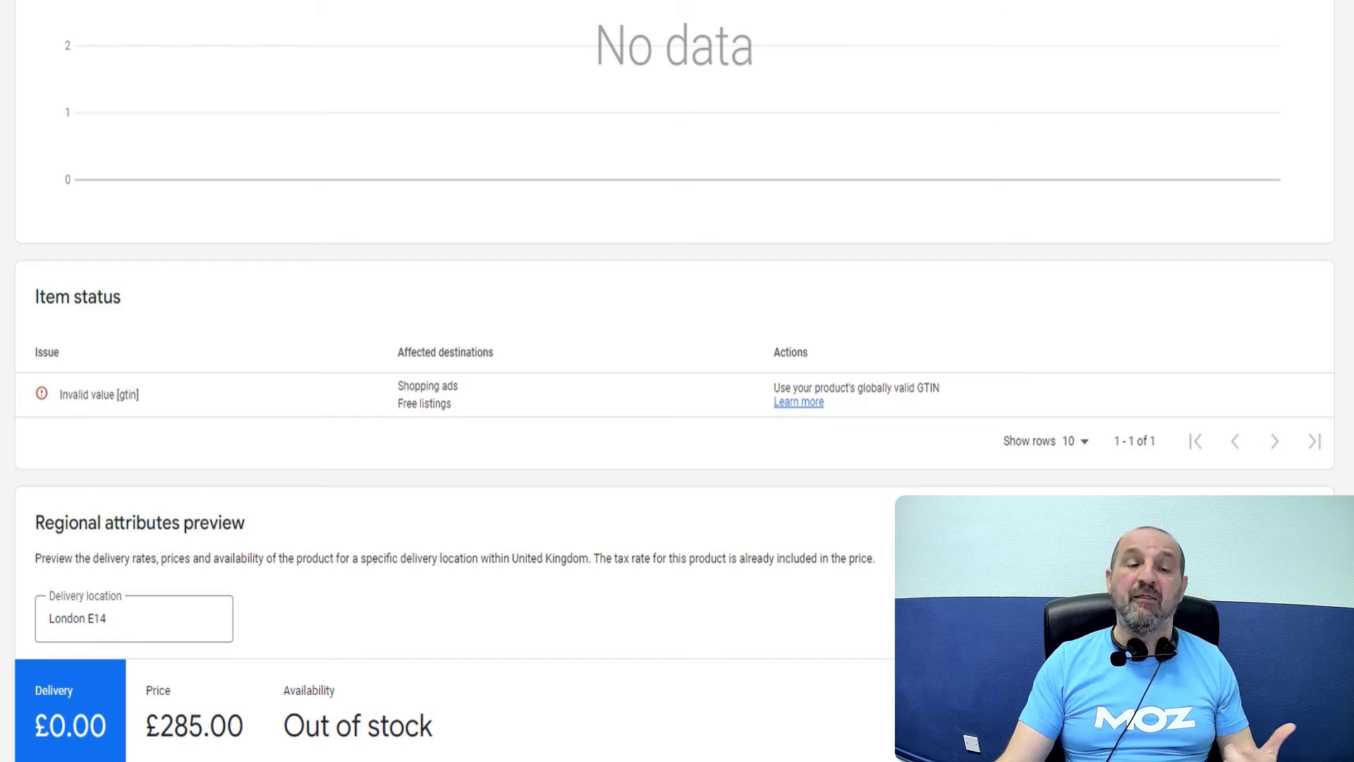
pyautogui.scroll(-3)
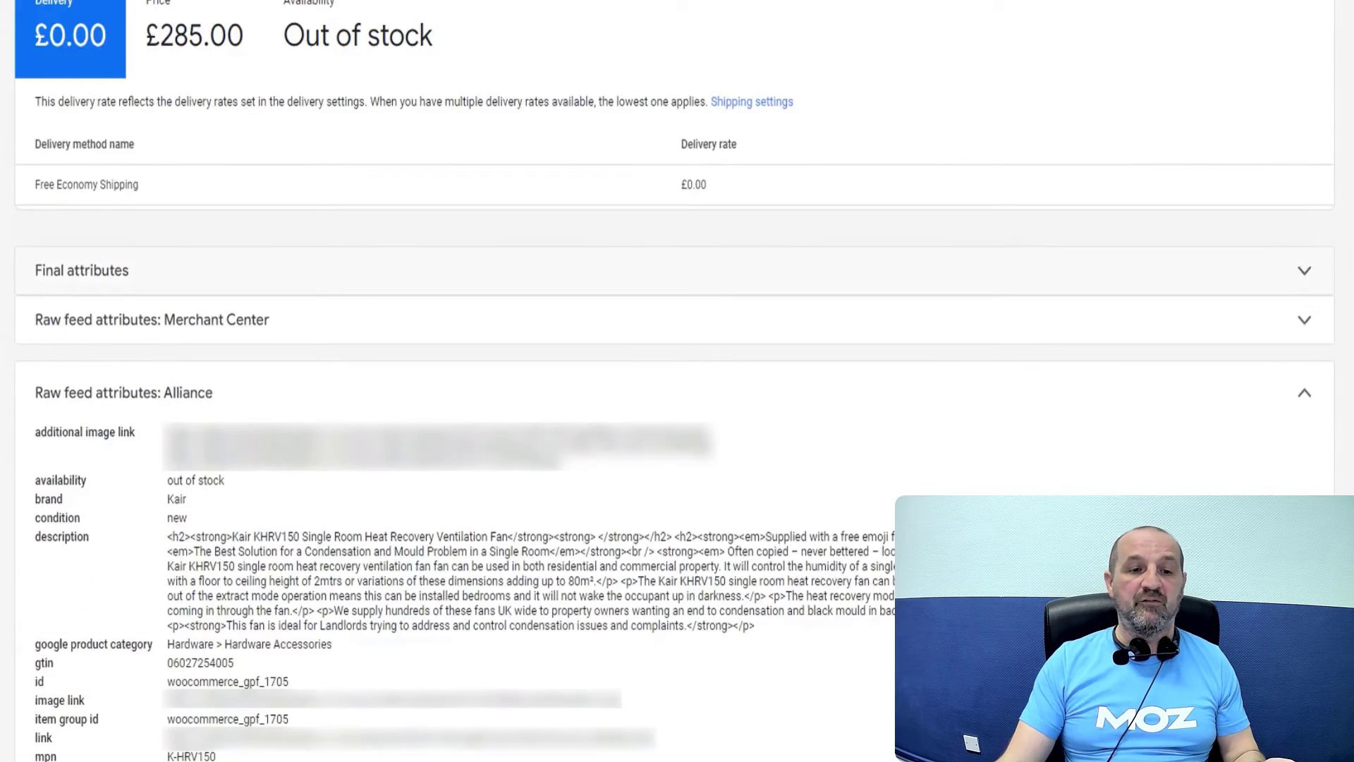
# - Return to the Item status table reporting 'Invalid value [gtin]' for Shopping ads and free listings
pyautogui.scroll(-3)
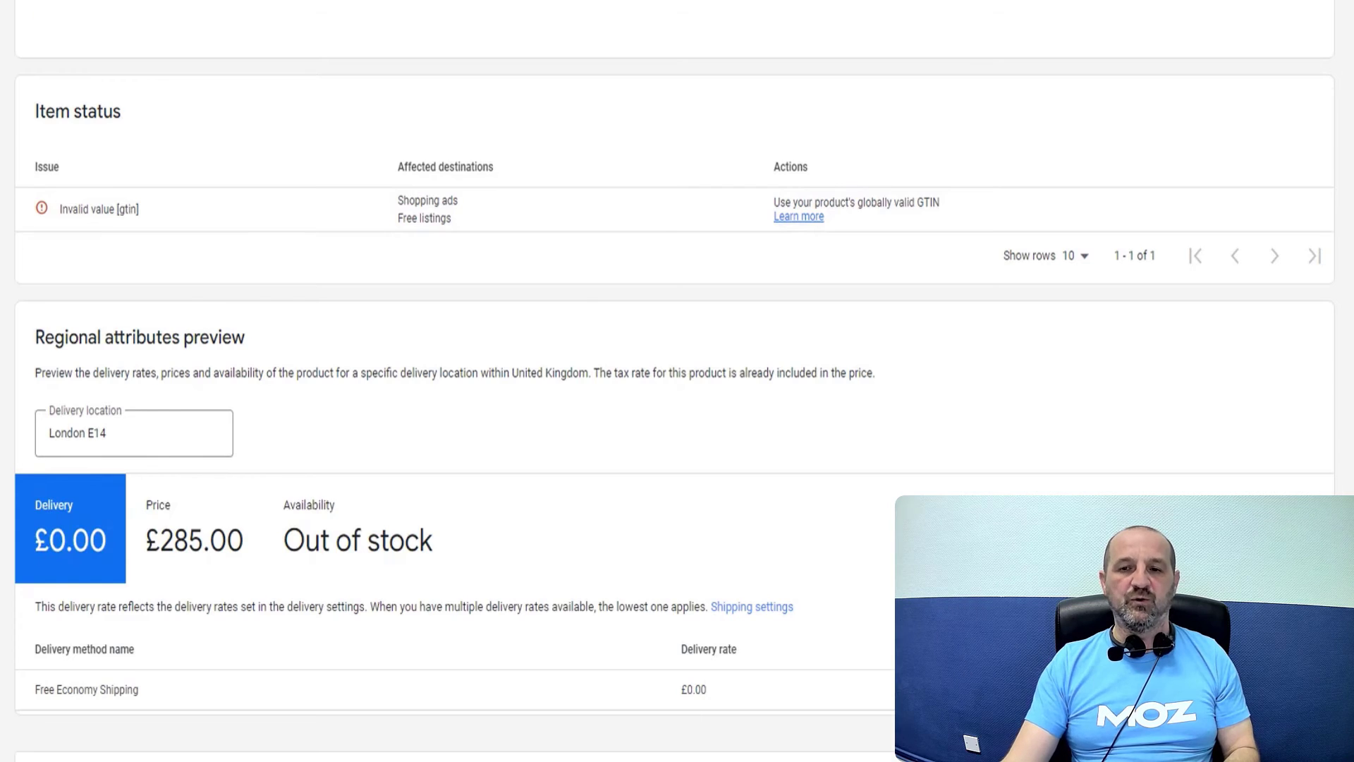
# - Scroll to the Regional attributes preview with £0.00 Free Economy Shipping and the feed attribute sections below
pyautogui.scroll(-3)
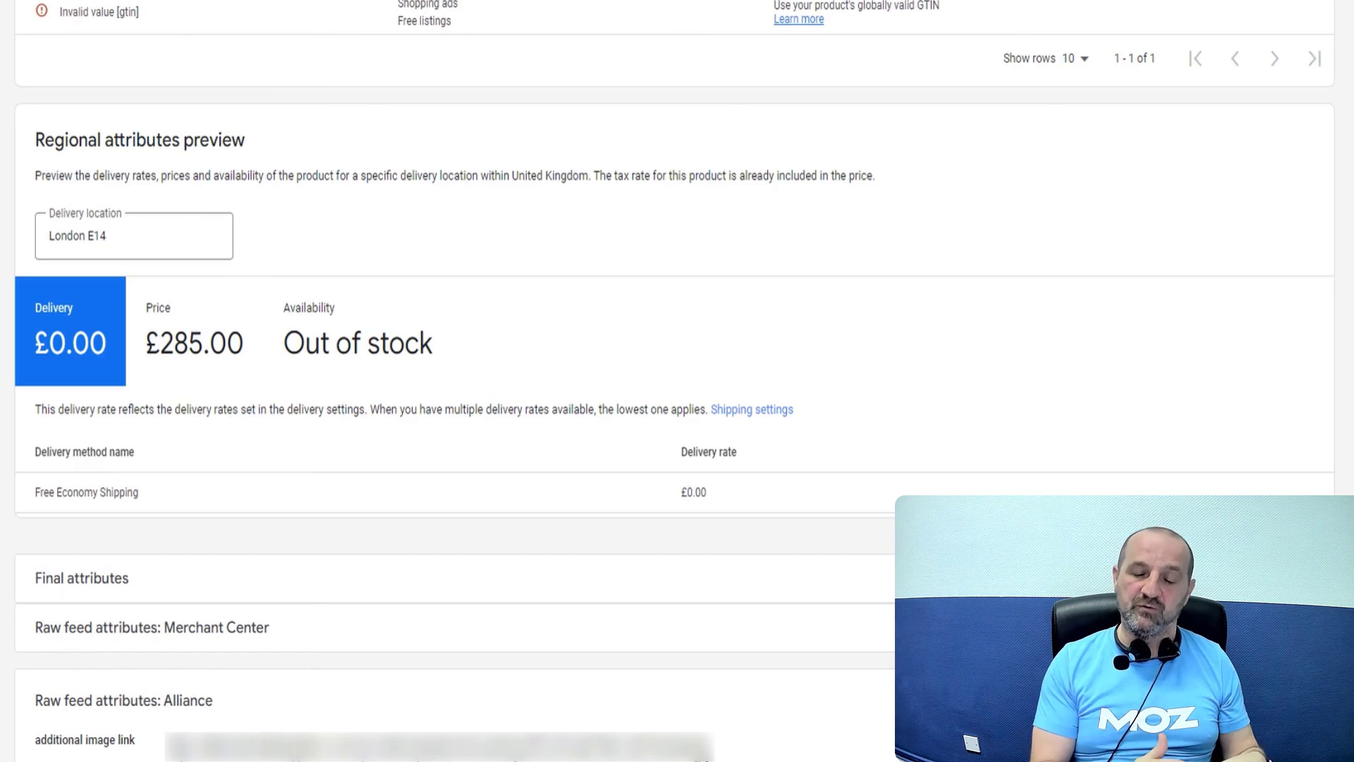
pyautogui.scroll(-3)
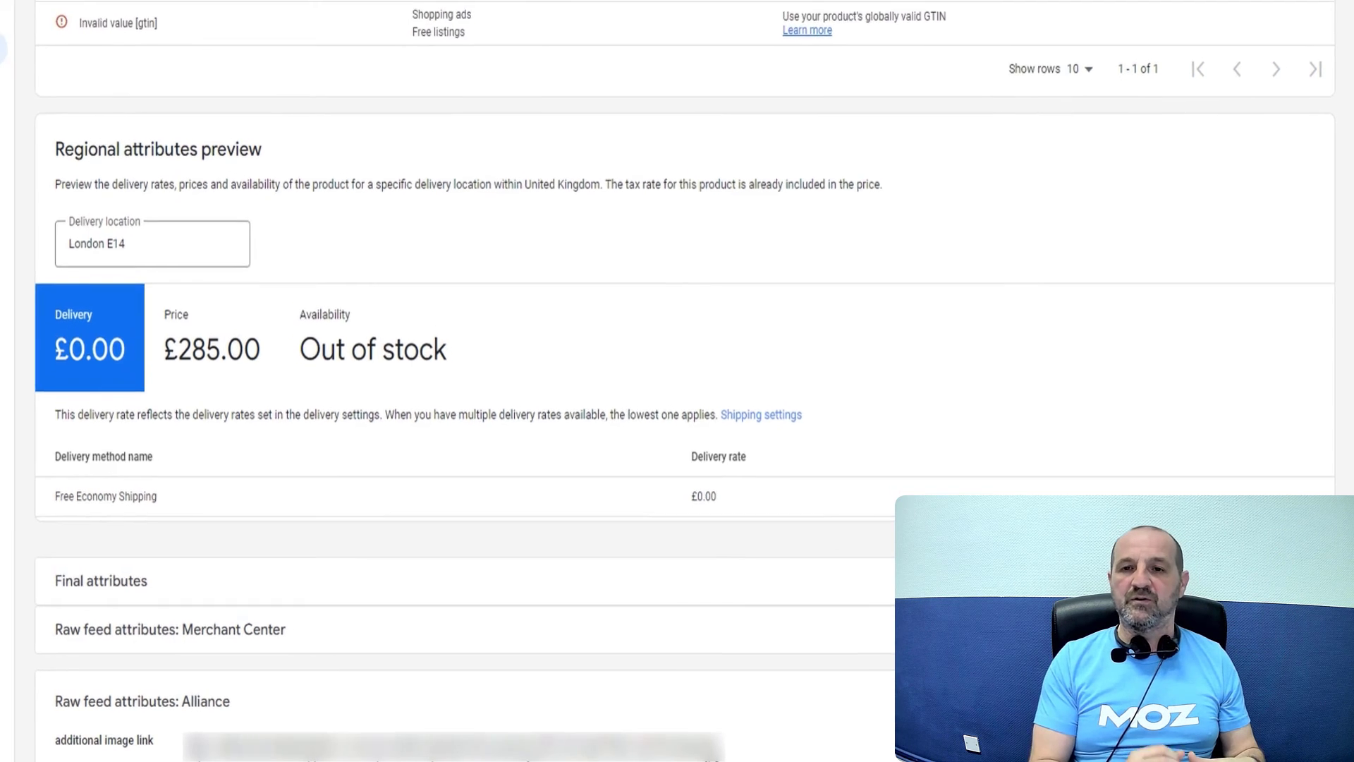